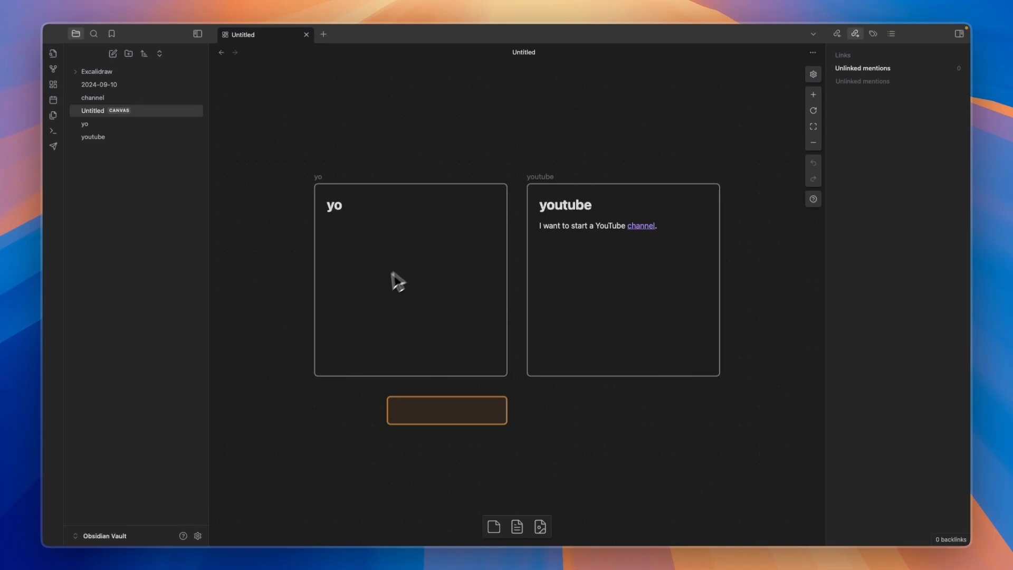
- Reach the Community plugins page of Obsidian's settings
{"action": "left_click", "coordinate": [197, 536]}
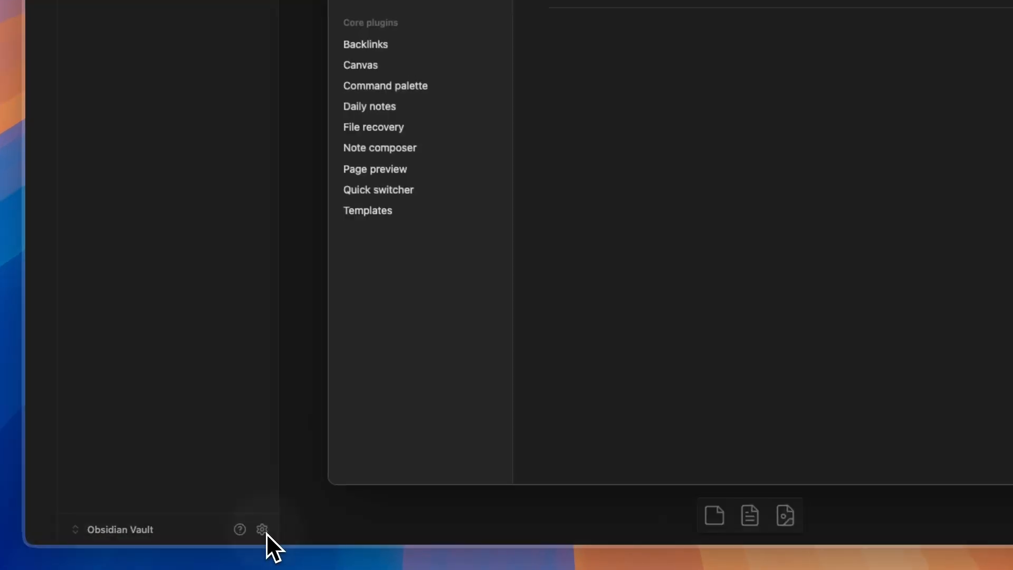
{"action": "left_click", "coordinate": [378, 167]}
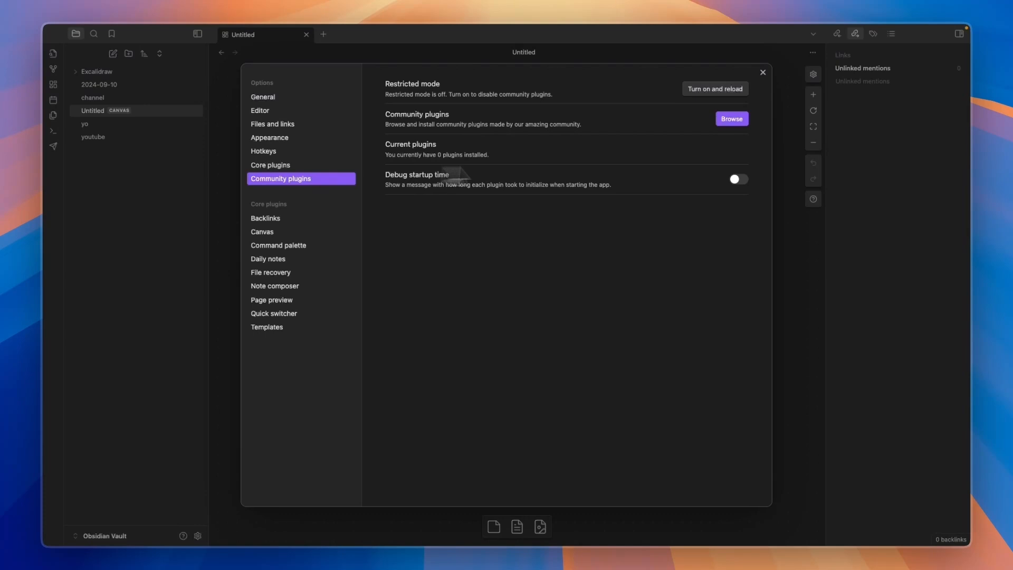
{"action": "mouse_move", "coordinate": [709, 136]}
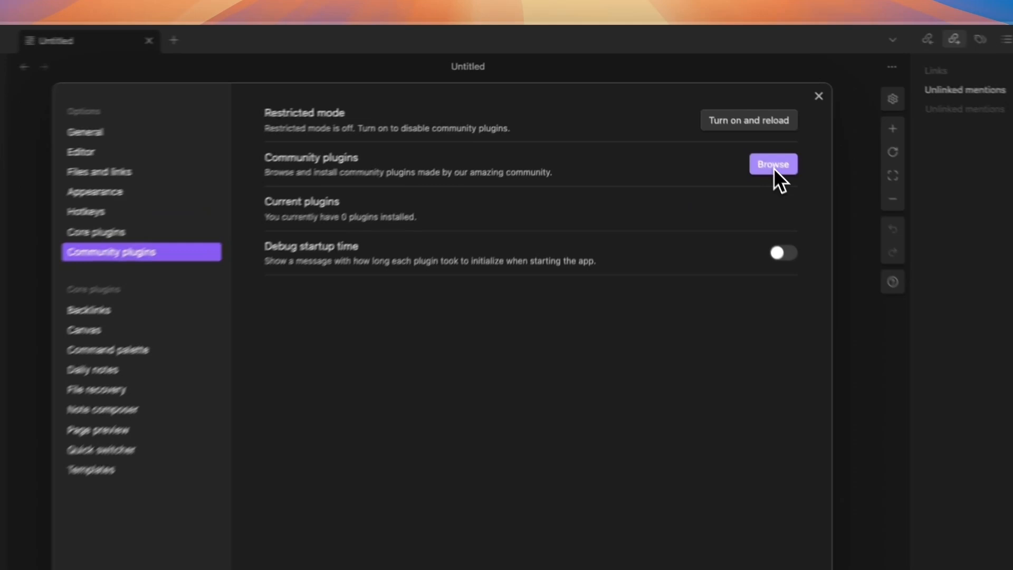
- Search the plugin catalogue for 'exca' and bring up the Excalidraw plugin's details
{"action": "left_click", "coordinate": [773, 163]}
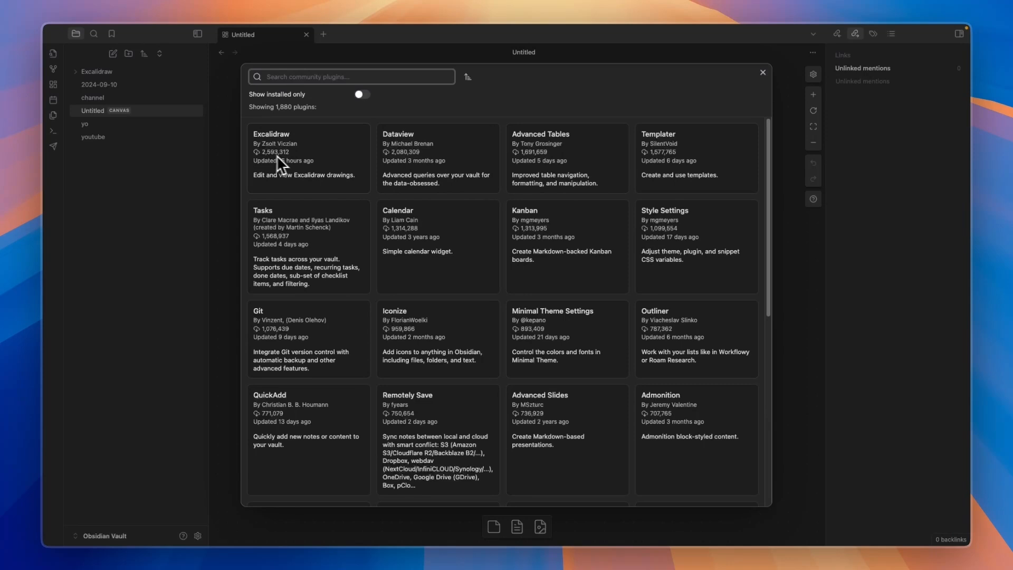
{"action": "mouse_move", "coordinate": [289, 176]}
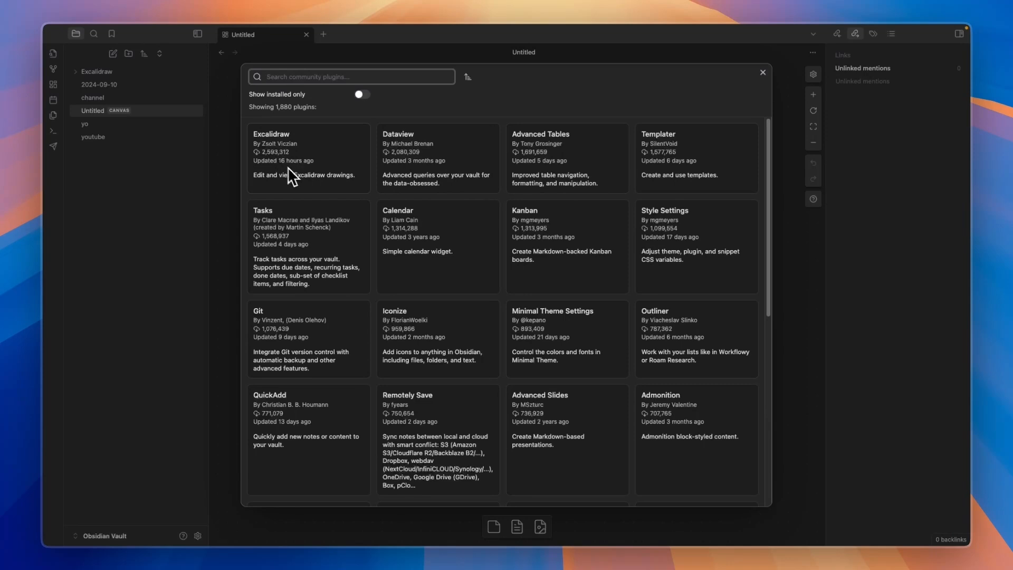
{"action": "mouse_move", "coordinate": [328, 179]}
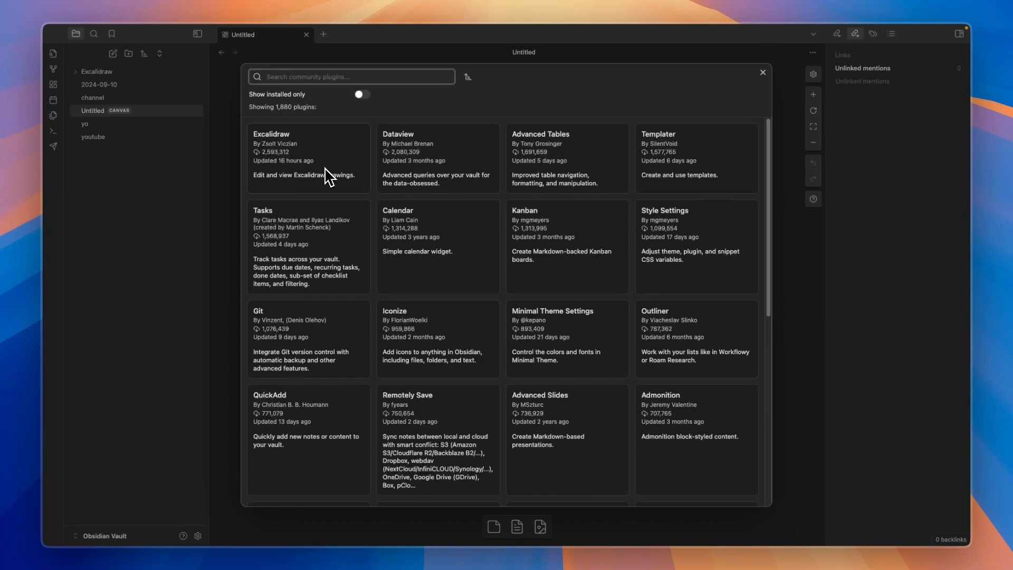
{"action": "type", "text": "excalidraw"}
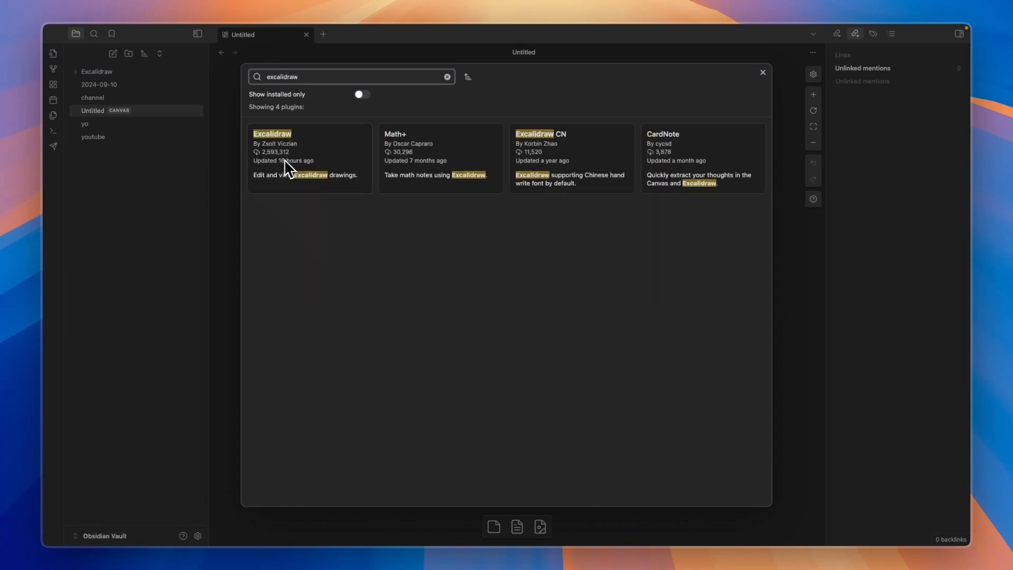
{"action": "left_click", "coordinate": [271, 134]}
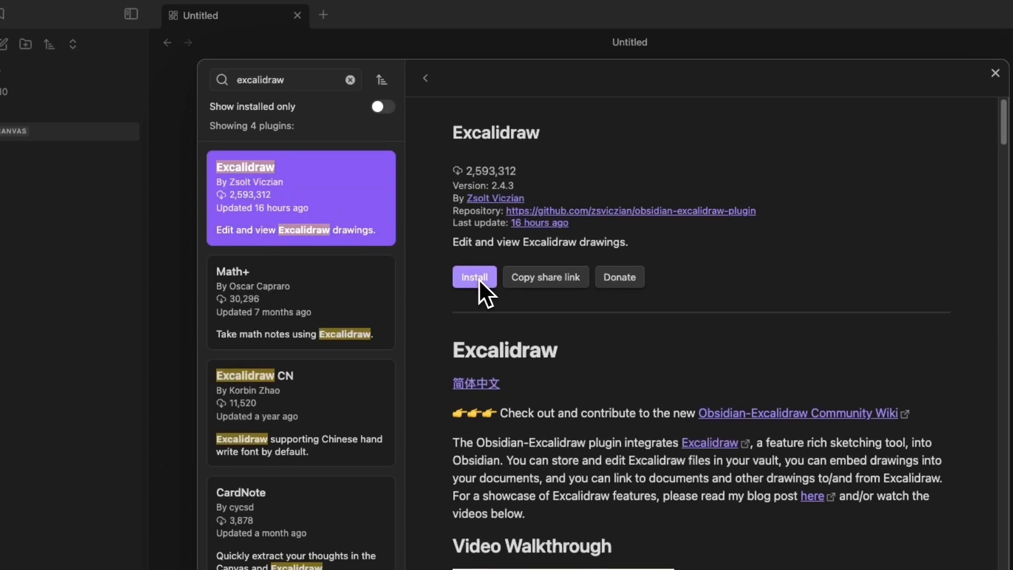
- Install and enable the Excalidraw plugin, then dismiss its welcome message
{"action": "left_click", "coordinate": [474, 276]}
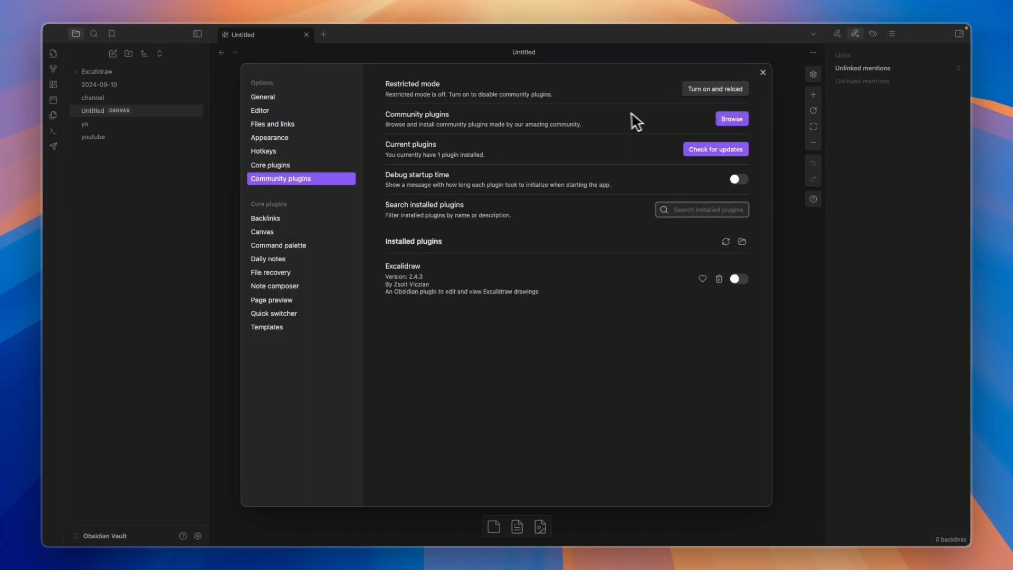
{"action": "left_click", "coordinate": [731, 119]}
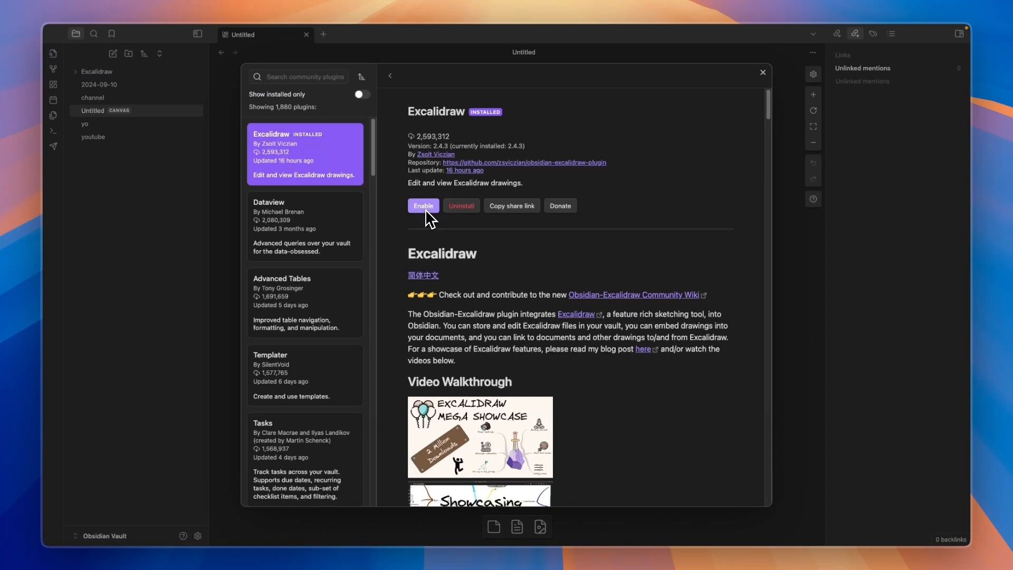
{"action": "left_click", "coordinate": [424, 206]}
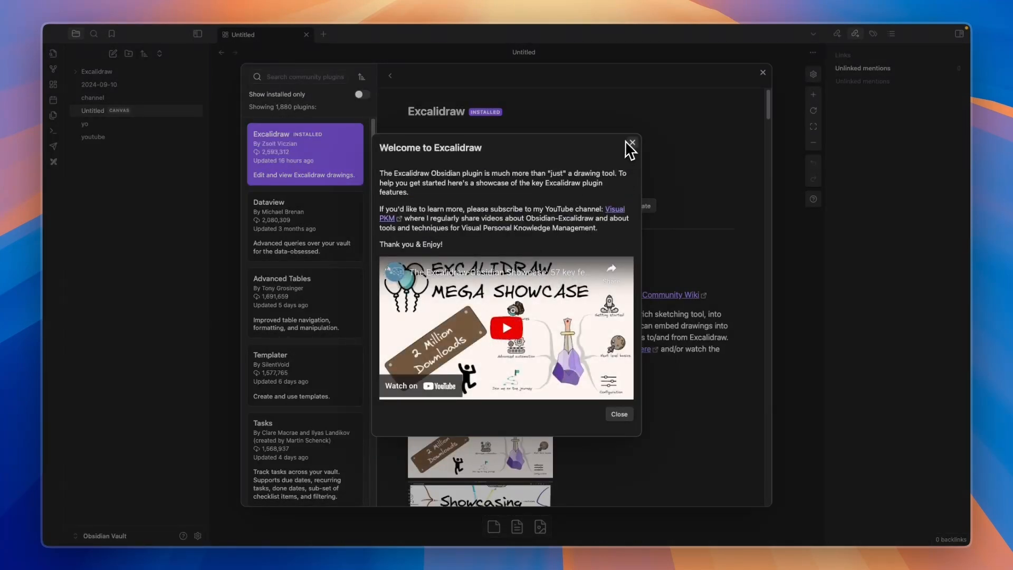
{"action": "left_click", "coordinate": [632, 142]}
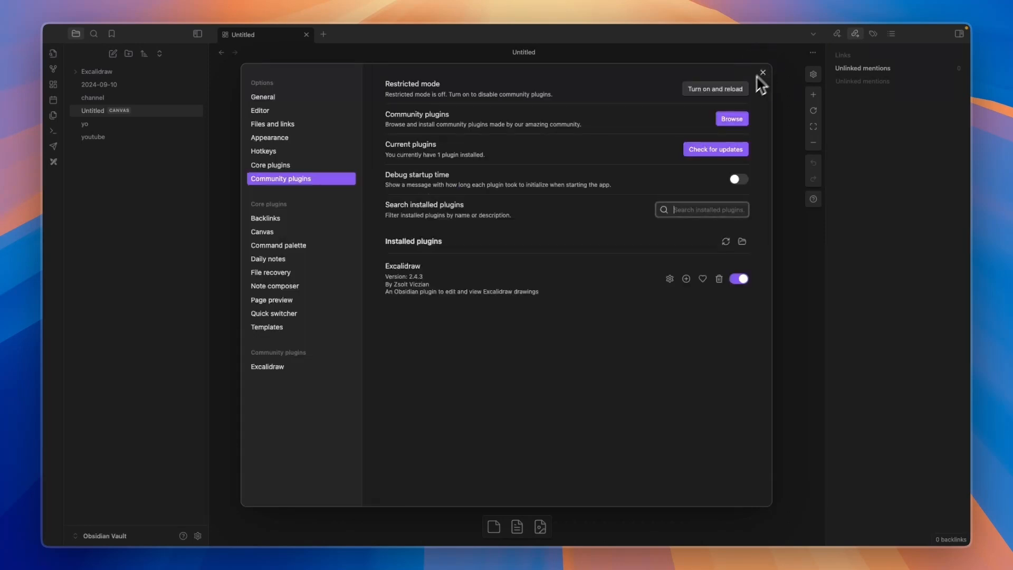
- Leave settings and create a new Excalidraw drawing with a rounded rectangle and a tall ellipse
{"action": "left_click", "coordinate": [761, 73]}
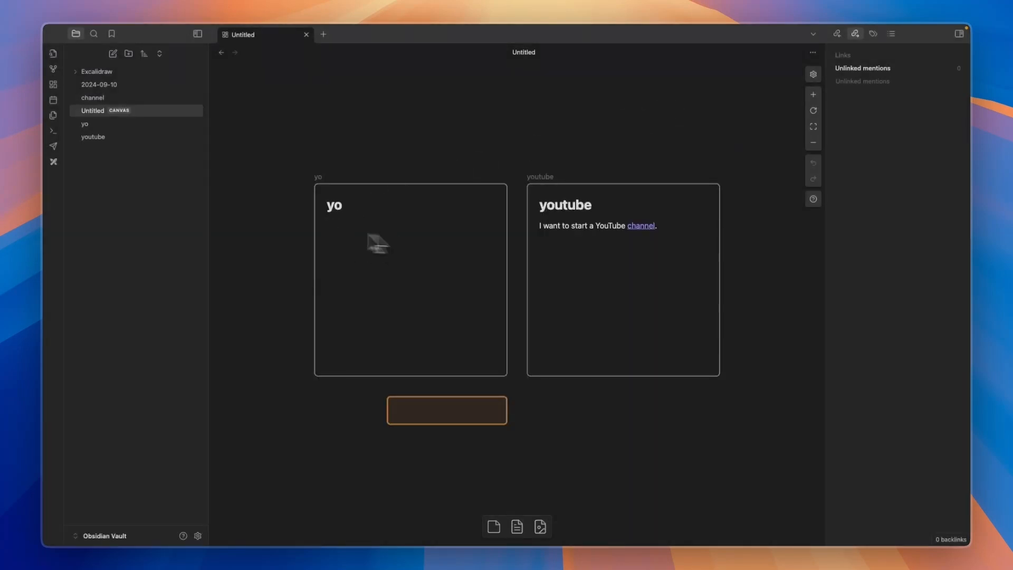
{"action": "mouse_move", "coordinate": [54, 162]}
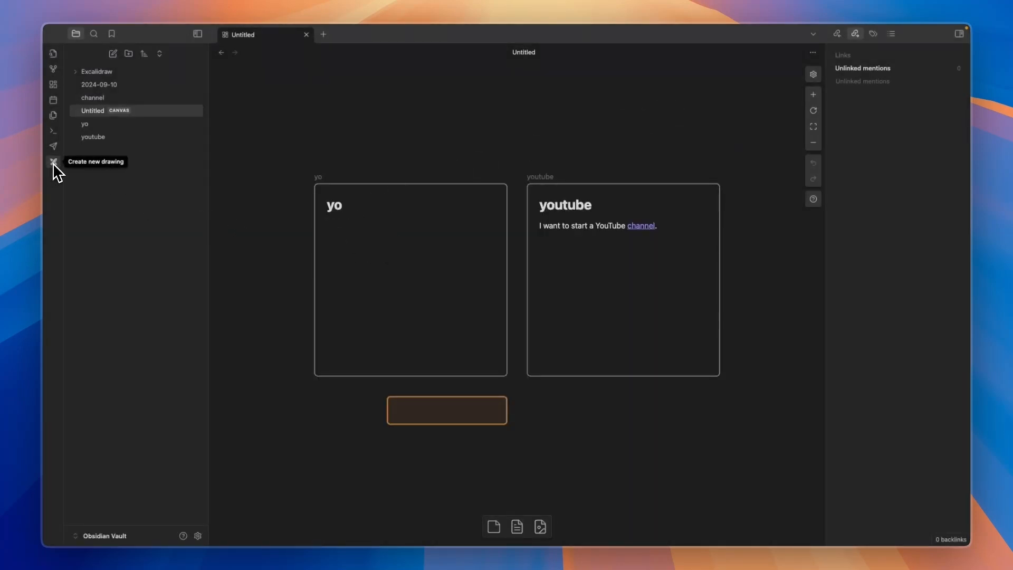
{"action": "left_click", "coordinate": [54, 161]}
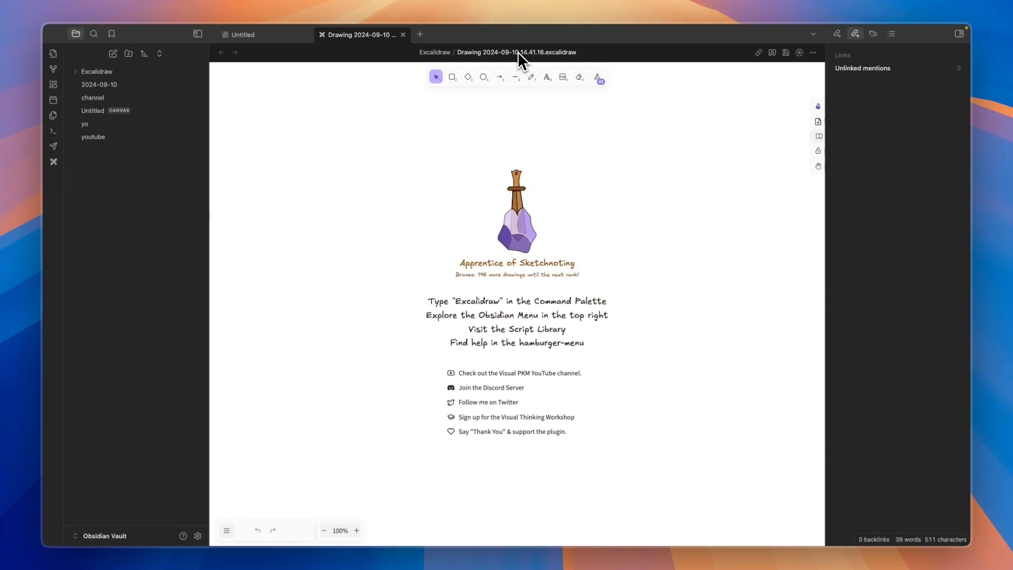
{"action": "mouse_move", "coordinate": [594, 245]}
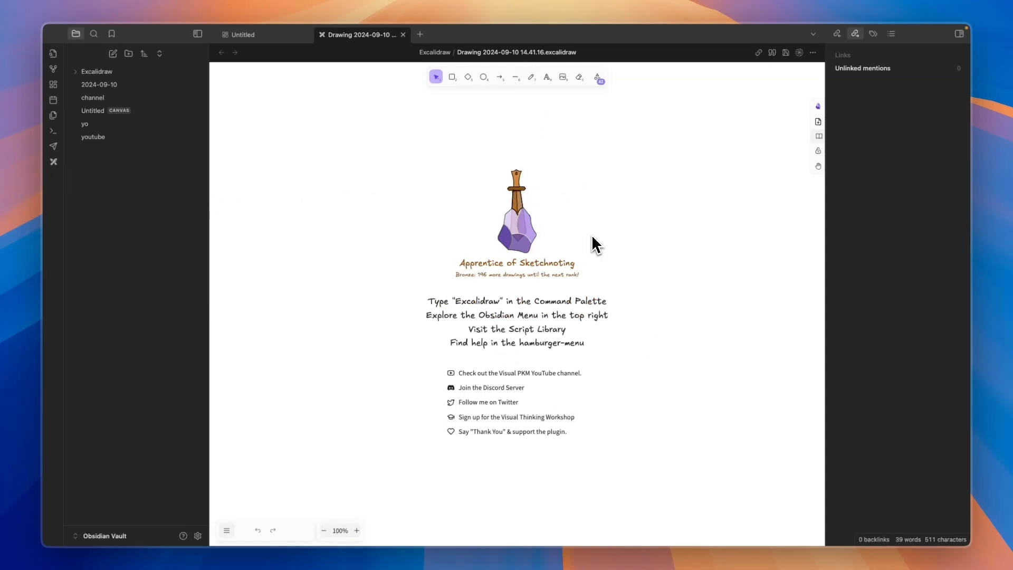
{"action": "mouse_move", "coordinate": [520, 352]}
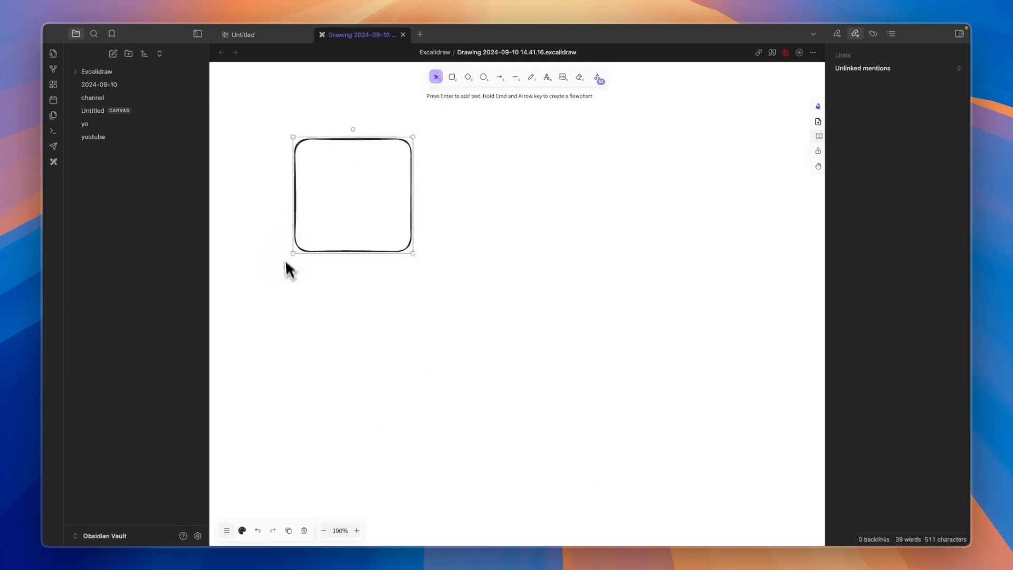
{"action": "left_click_drag", "start_coordinate": [505, 136], "coordinate": [539, 265]}
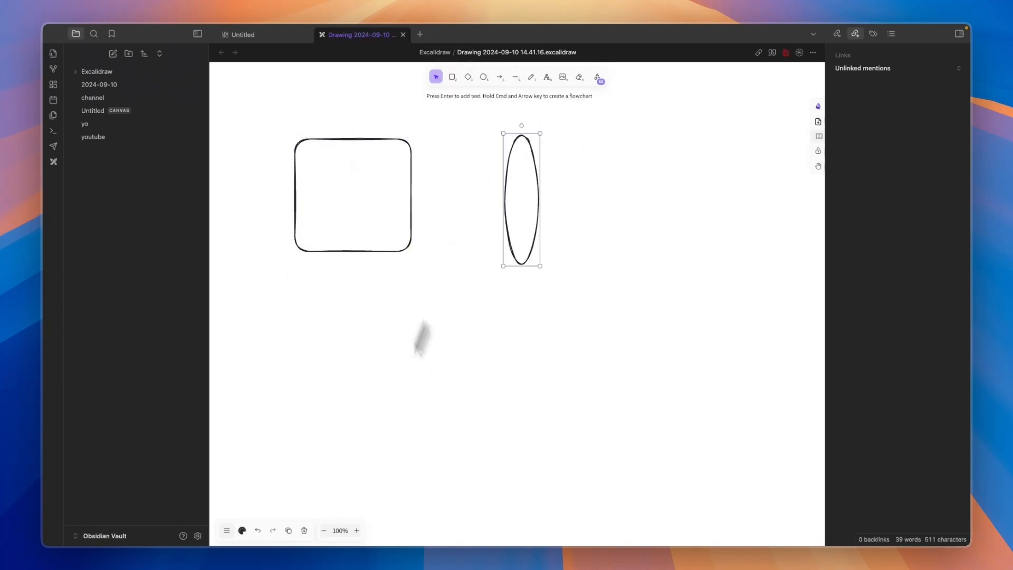